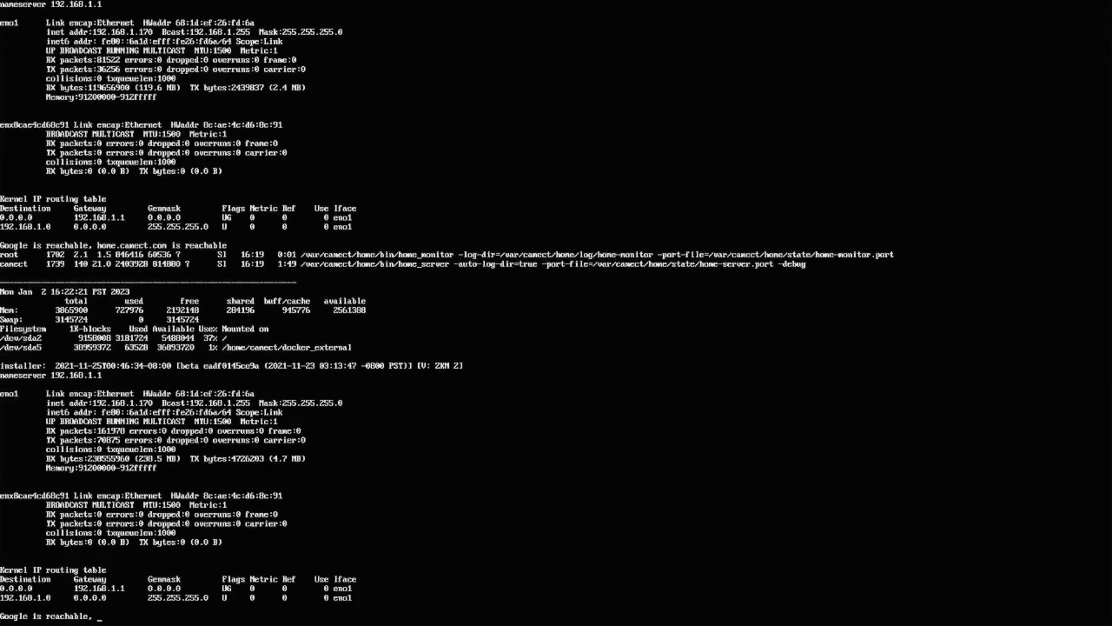
# Scroll the status output until the maintenance menu with log and networking options appears.
pyautogui.scroll(-3)
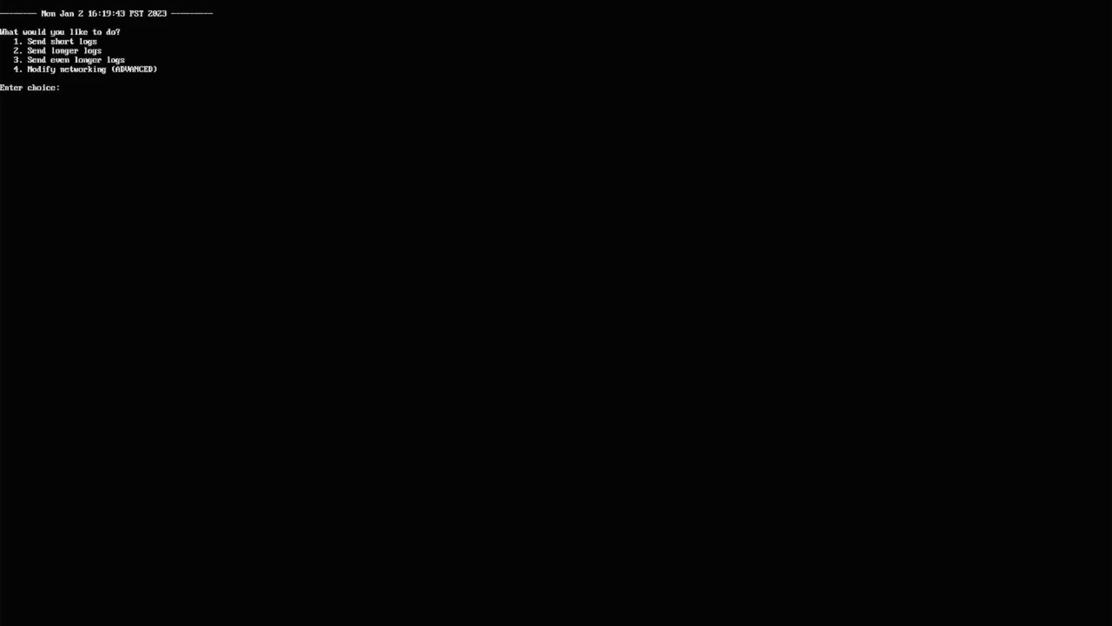
# Choose option 4, Modify networking (ADVANCED), from the maintenance menu.
pyautogui.write('4')
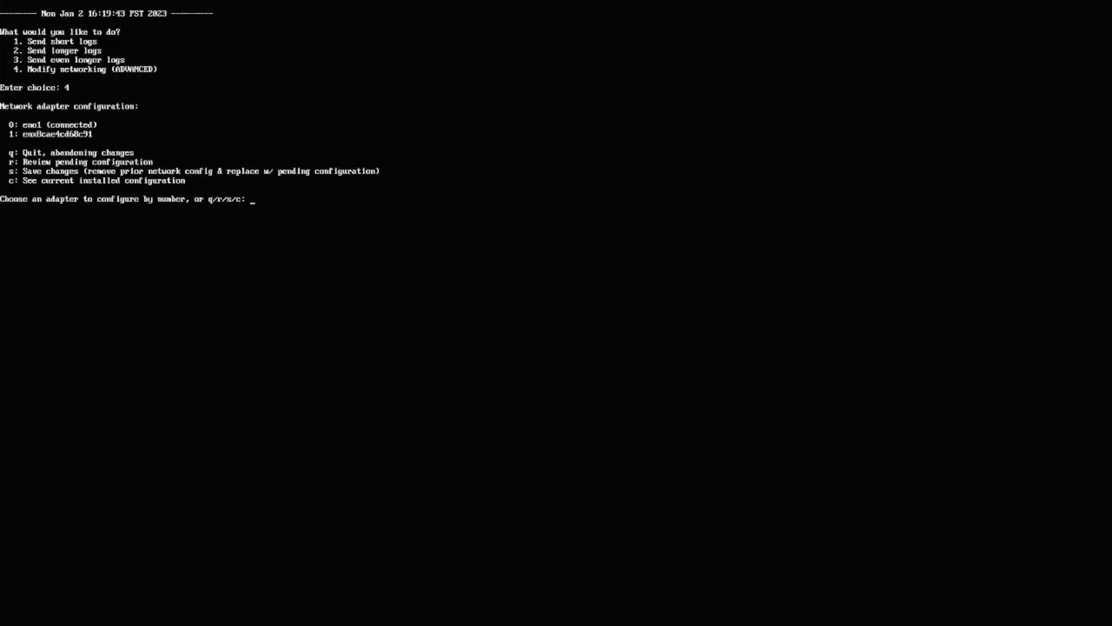
# Configure eno1 for DHCP with nameservers 8.8.8.8, 8.0.4.4 and 4.2.2.2.
pyautogui.write('0')
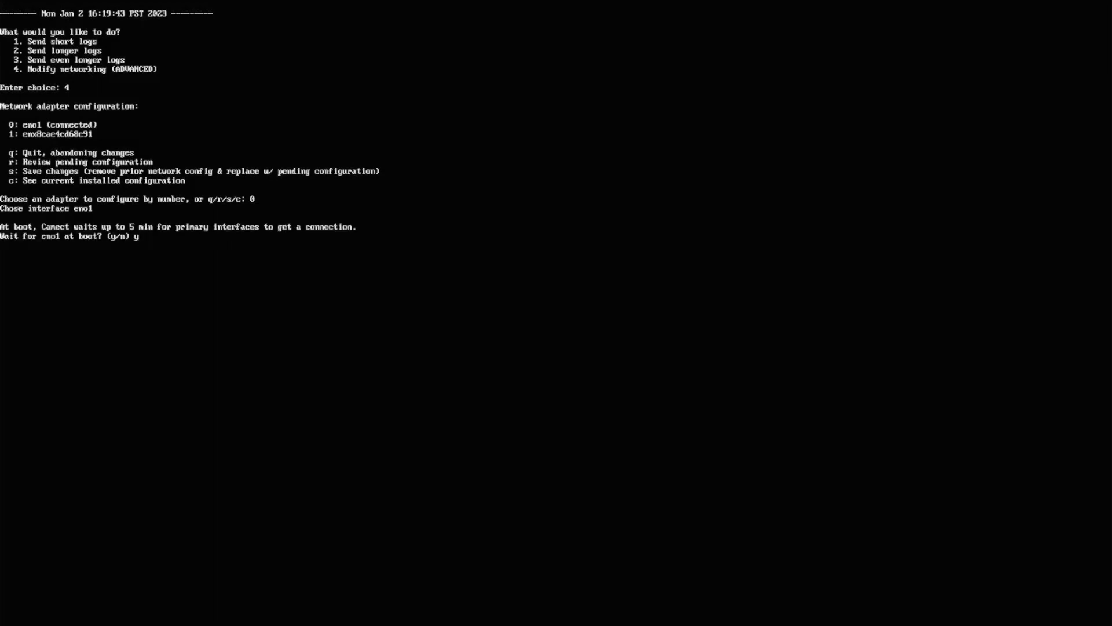
pyautogui.write('y/n) y')
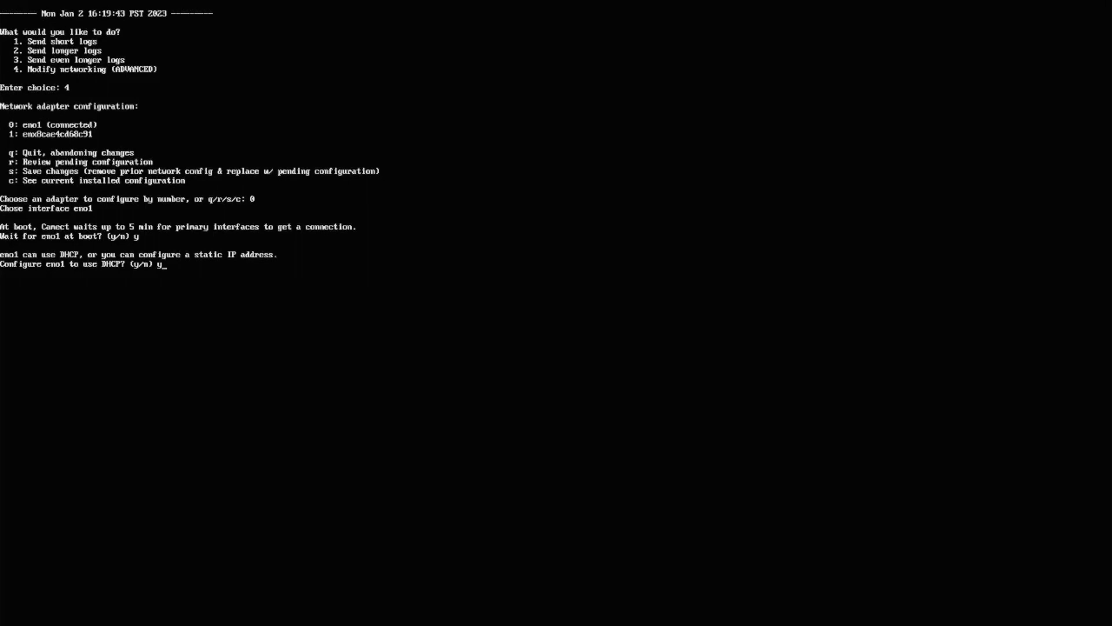
pyautogui.write('8.8.8.8 8.0.4.4 4.2.2.2')
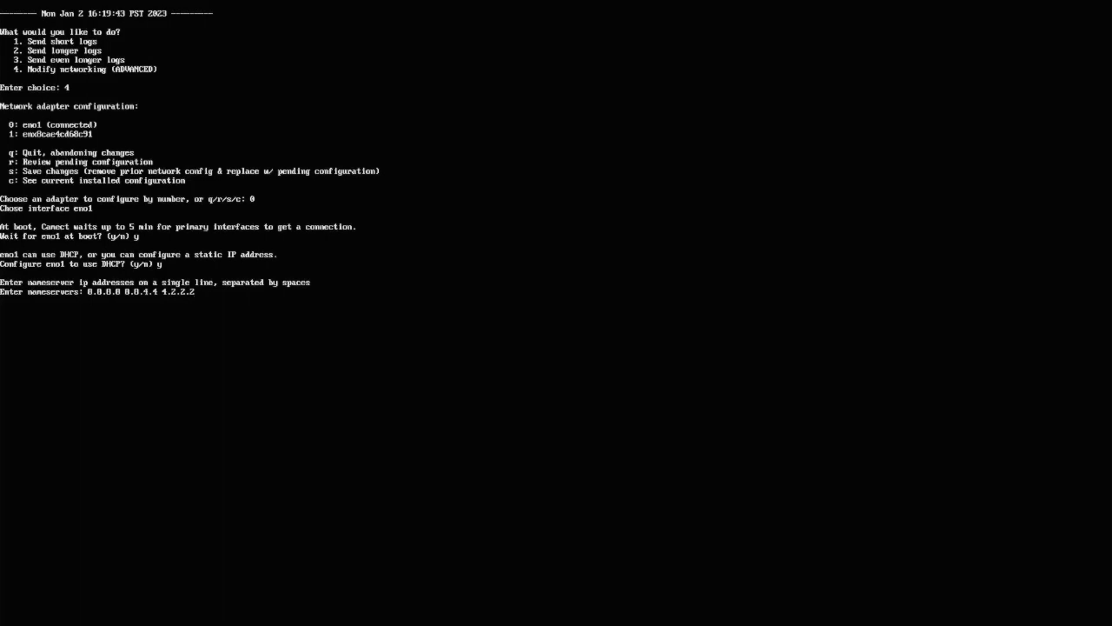
pyautogui.press('Return')
pyautogui.write('y')
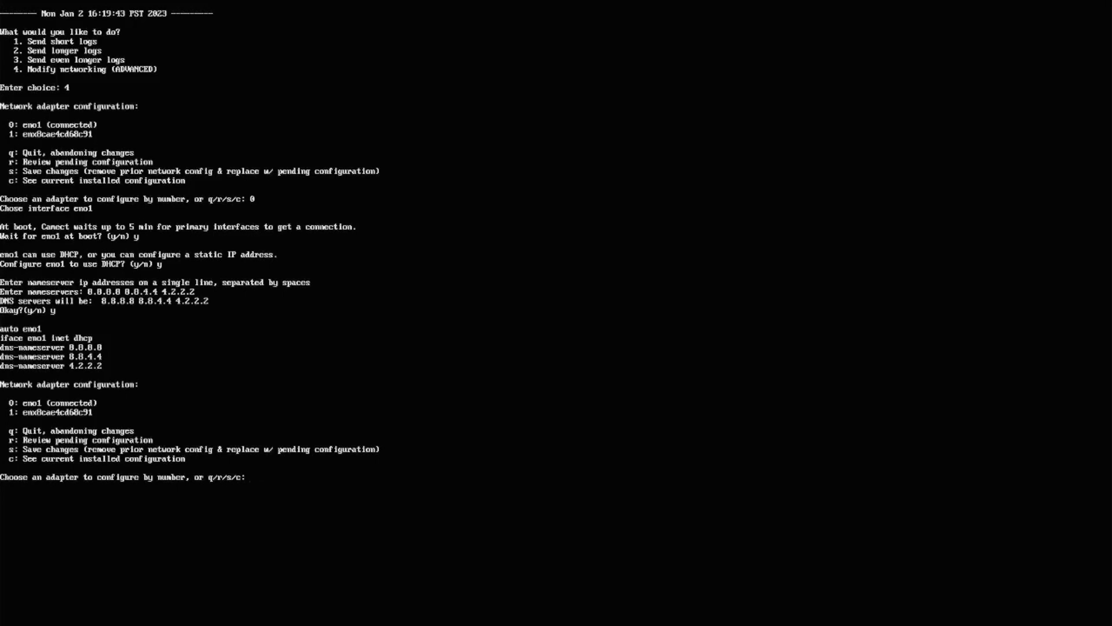
# Select adapter 1 and decline DHCP so it uses static addressing.
pyautogui.write('1')
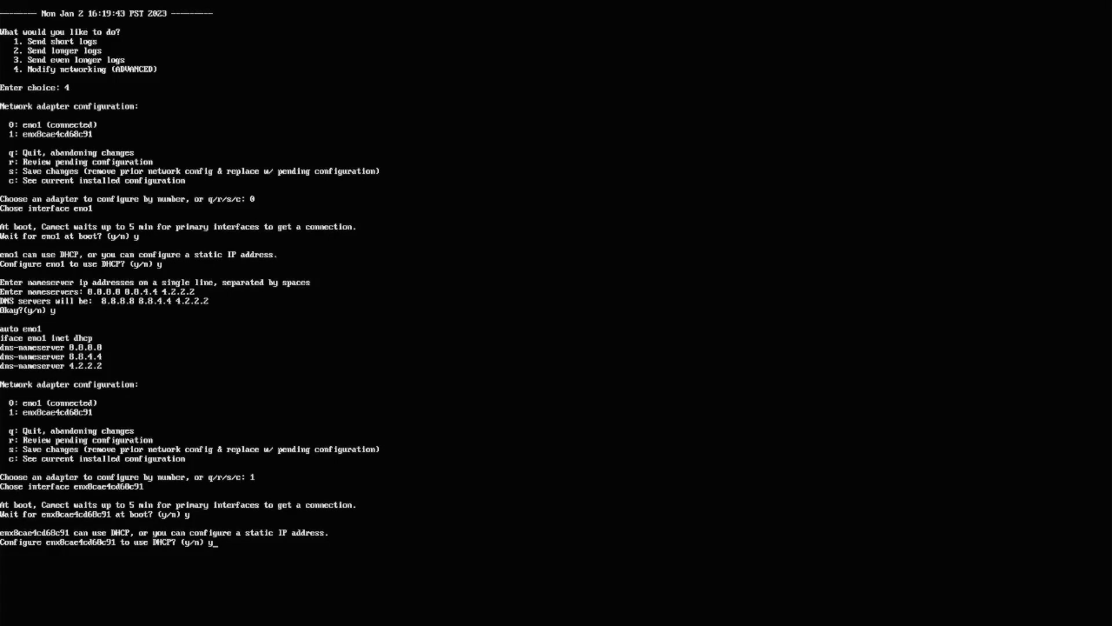
pyautogui.write('n')
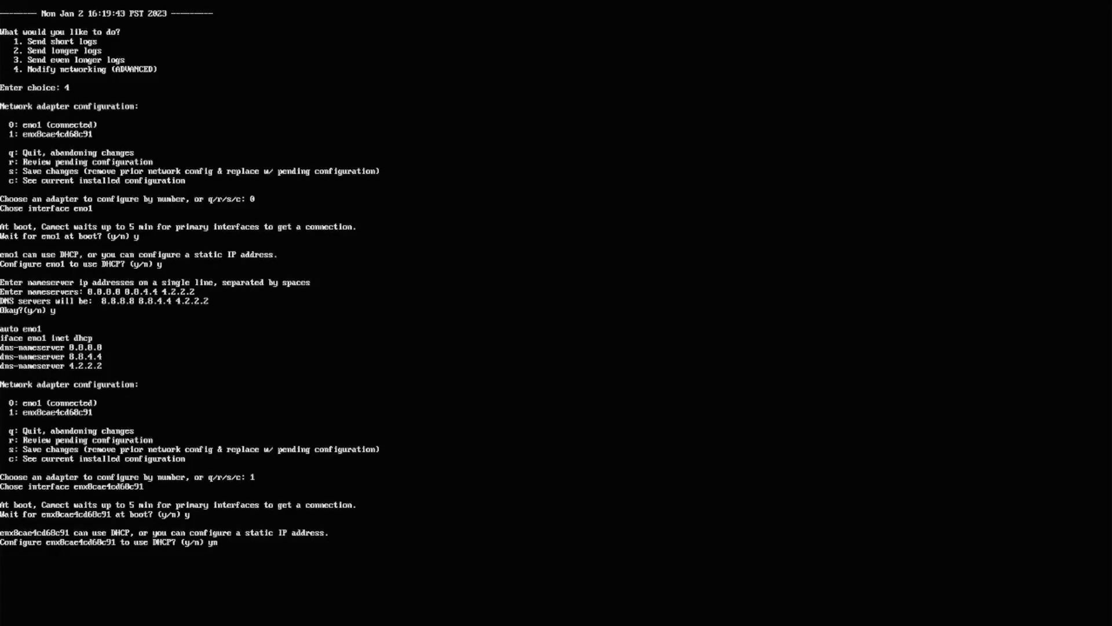
pyautogui.press('BackSpace')
pyautogui.write('8.8.8.8 8.8.4.4 4.2.2.2')
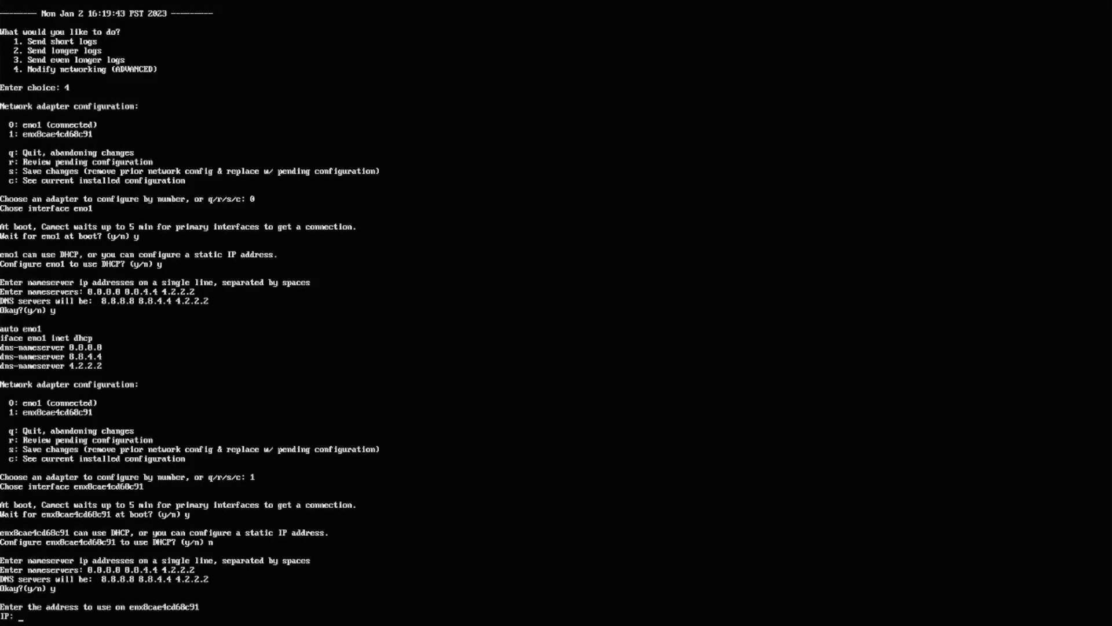
# Enter static IP 10.0.1.5 and gateway 10.0.1.1 for the second adapter.
pyautogui.write('10.0.1.')
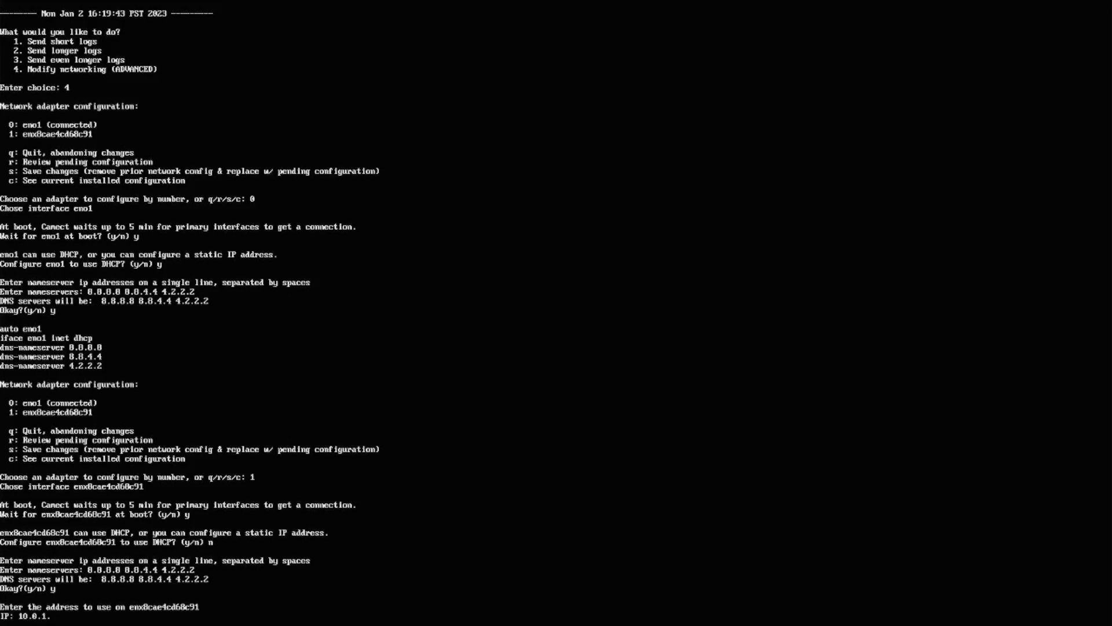
pyautogui.write('1')
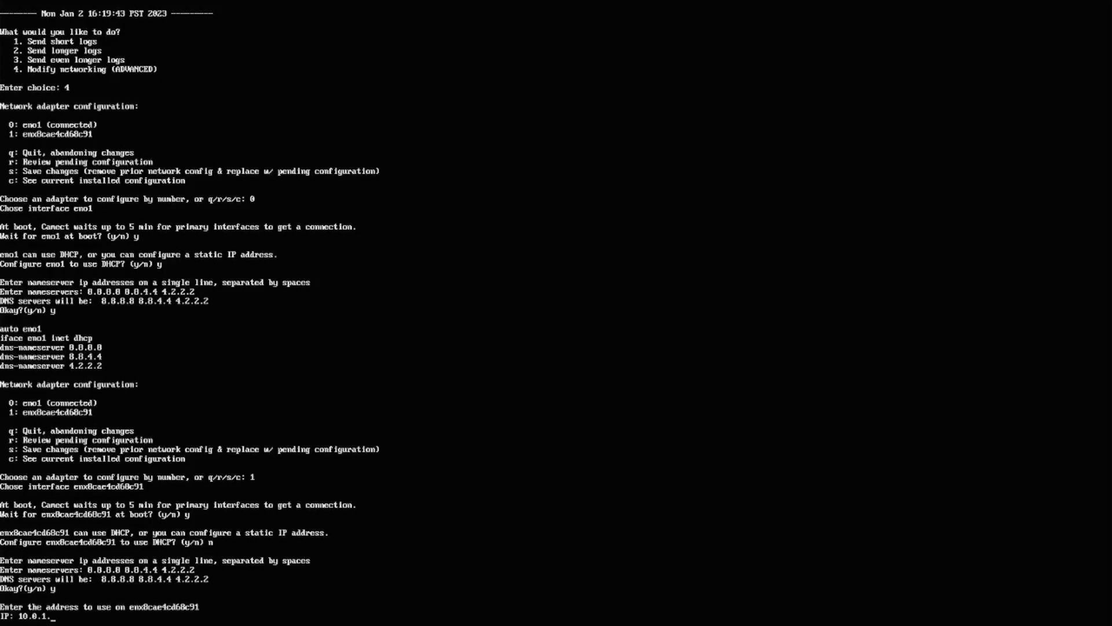
pyautogui.write('5')
pyautogui.write('y')
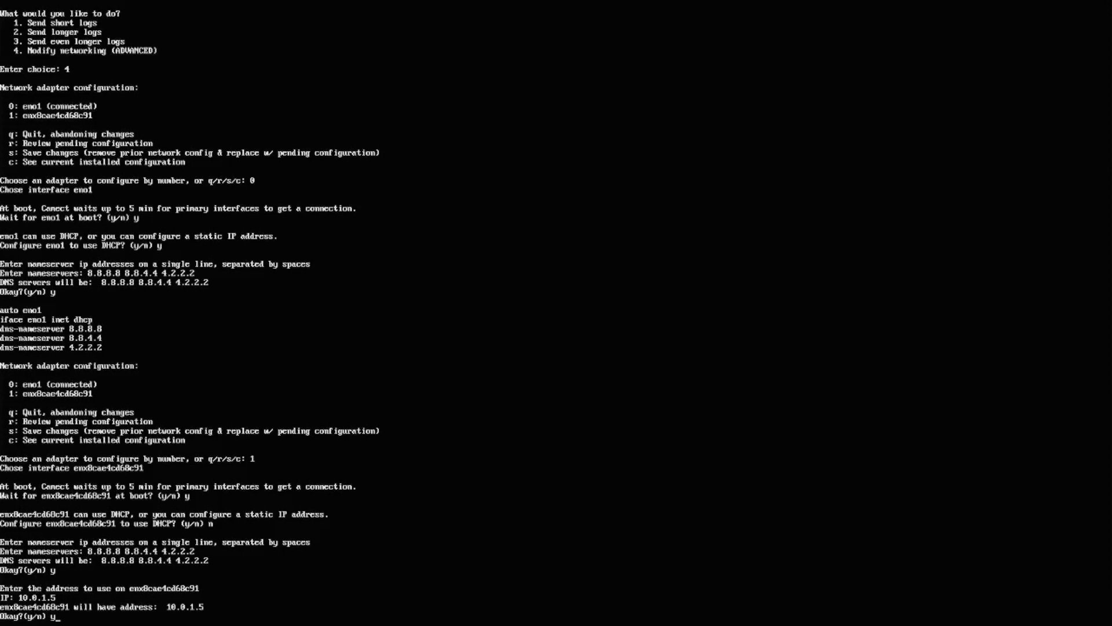
pyautogui.write('10.0.1.1')
pyautogui.write('y')
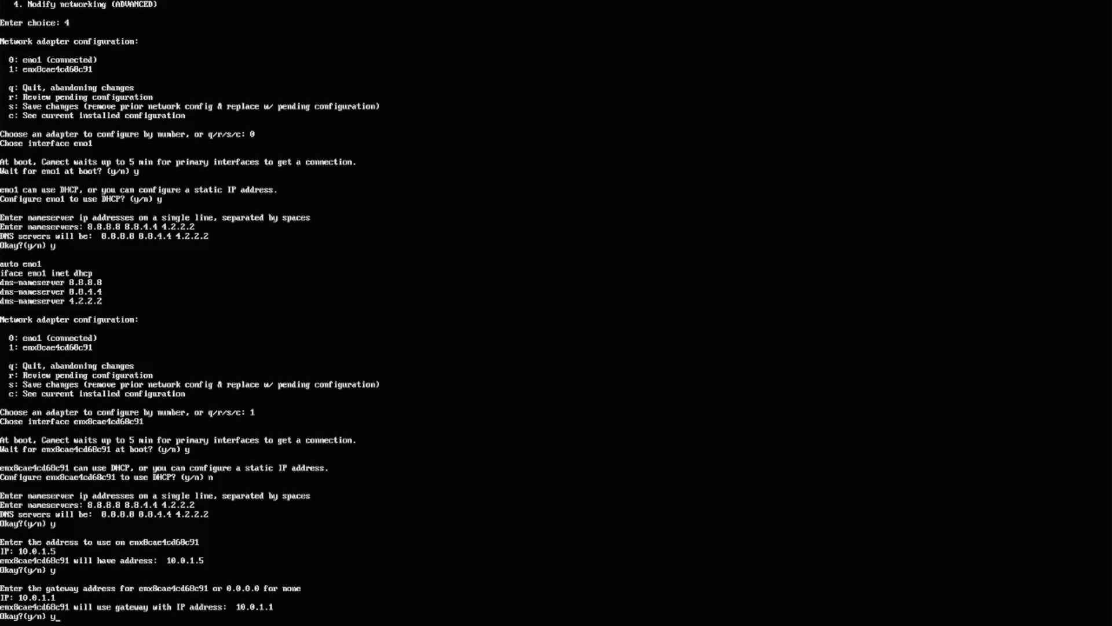
# Confirm netmask 255.255.255.0 for the second adapter and save the network configuration.
pyautogui.write('255.255.255.0')
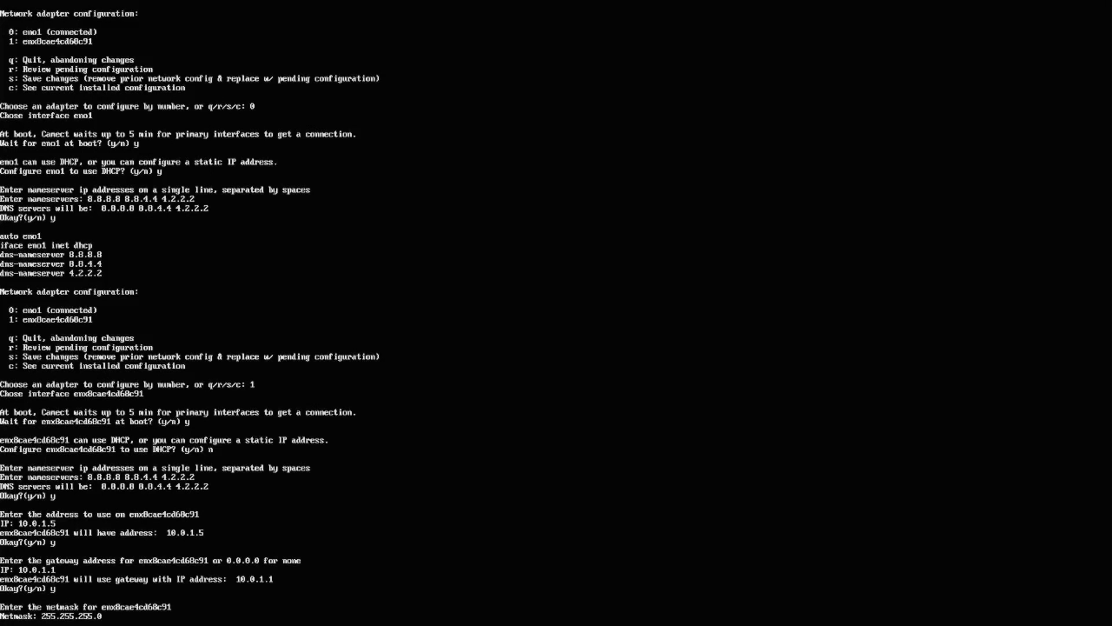
pyautogui.write('y?(y/n) y')
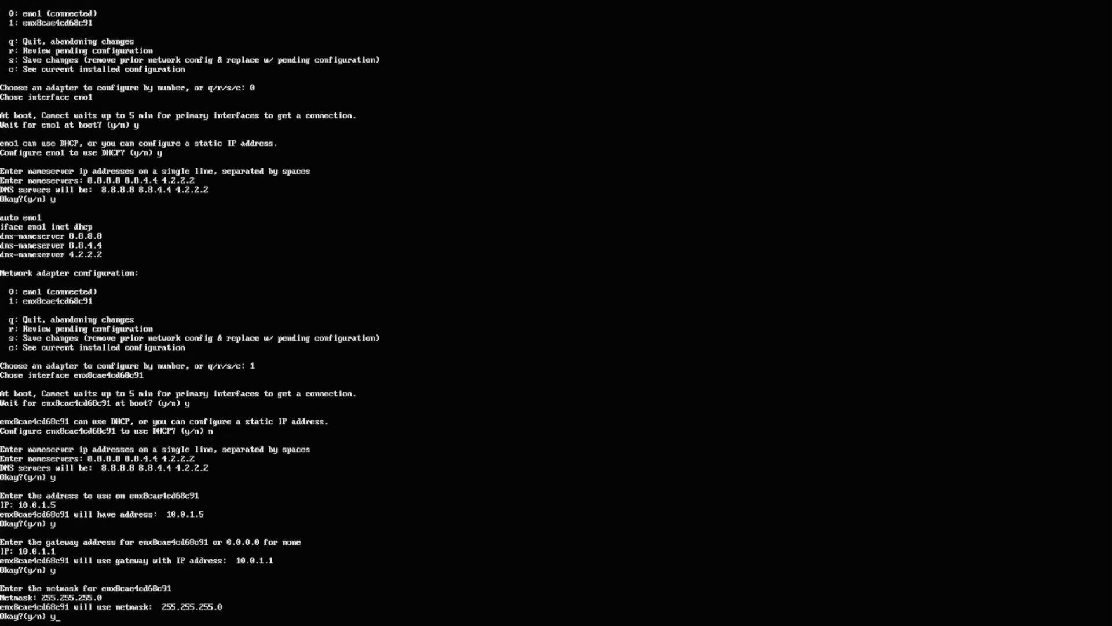
pyautogui.press('Return')
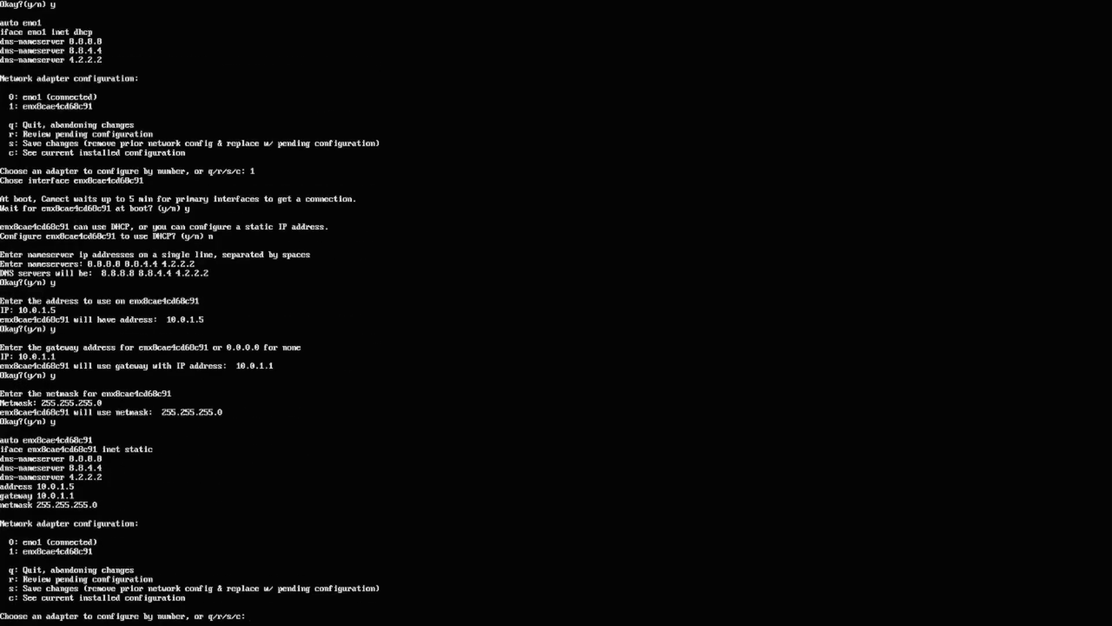
pyautogui.write('s')
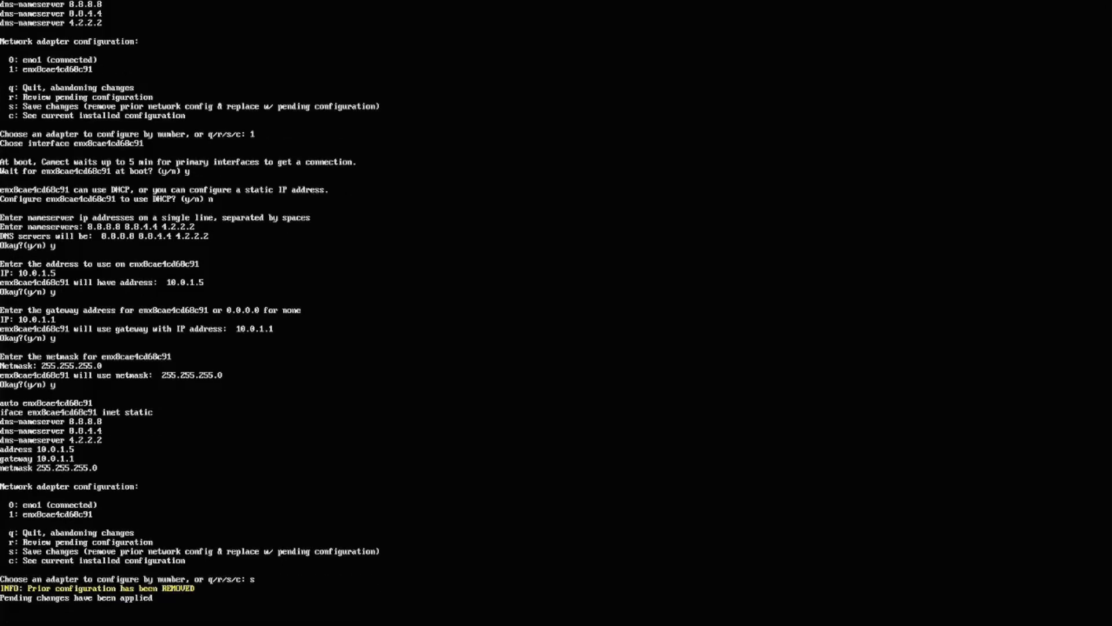